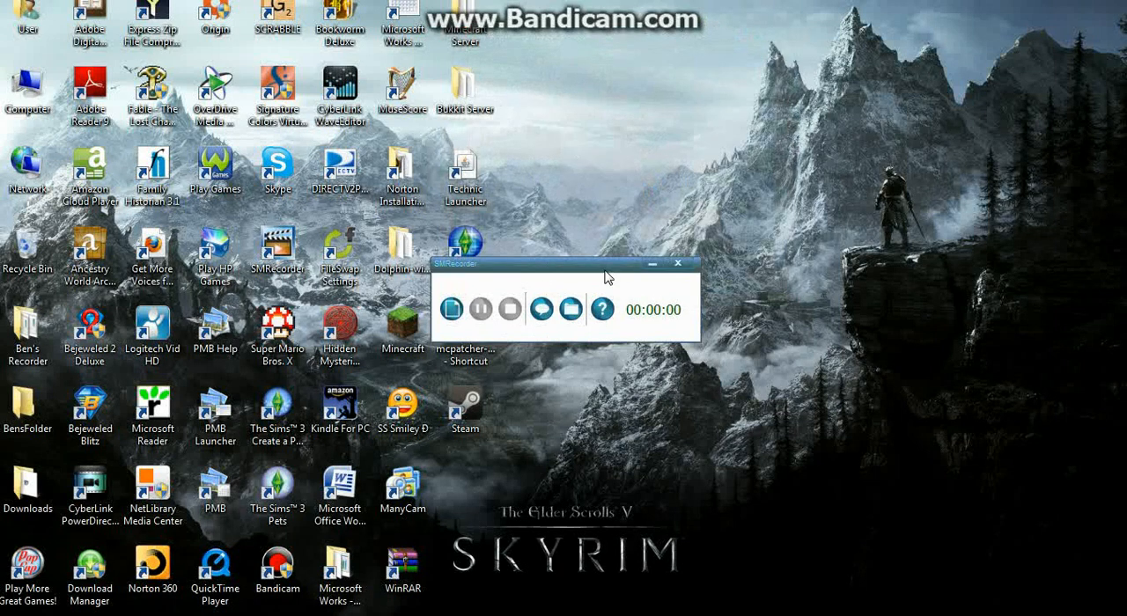
{"action": "mouse_move", "coordinate": [650, 107]}
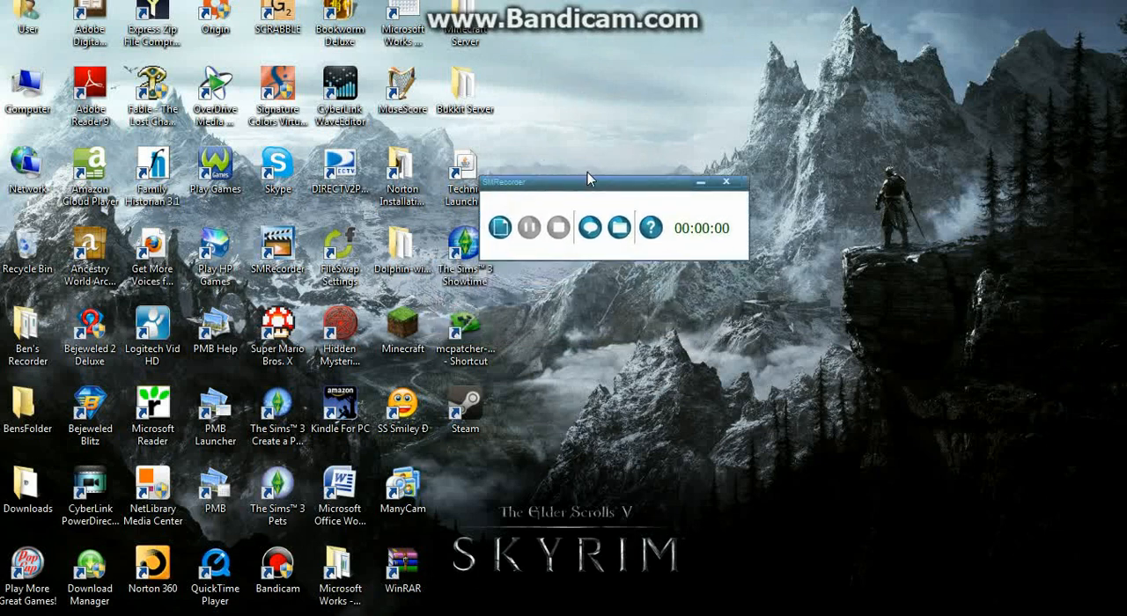
Step: Move the SM Recorder toolbar window to a spot beside the desktop icons
{"action": "left_click_drag", "start_coordinate": [590, 180], "coordinate": [590, 155]}
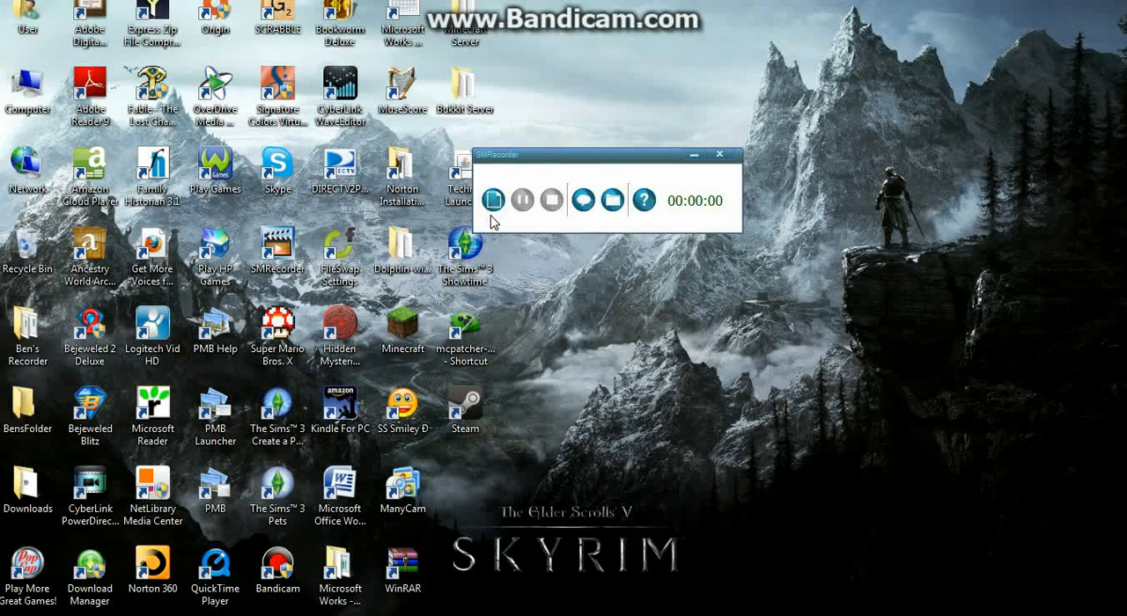
{"action": "mouse_move", "coordinate": [525, 172]}
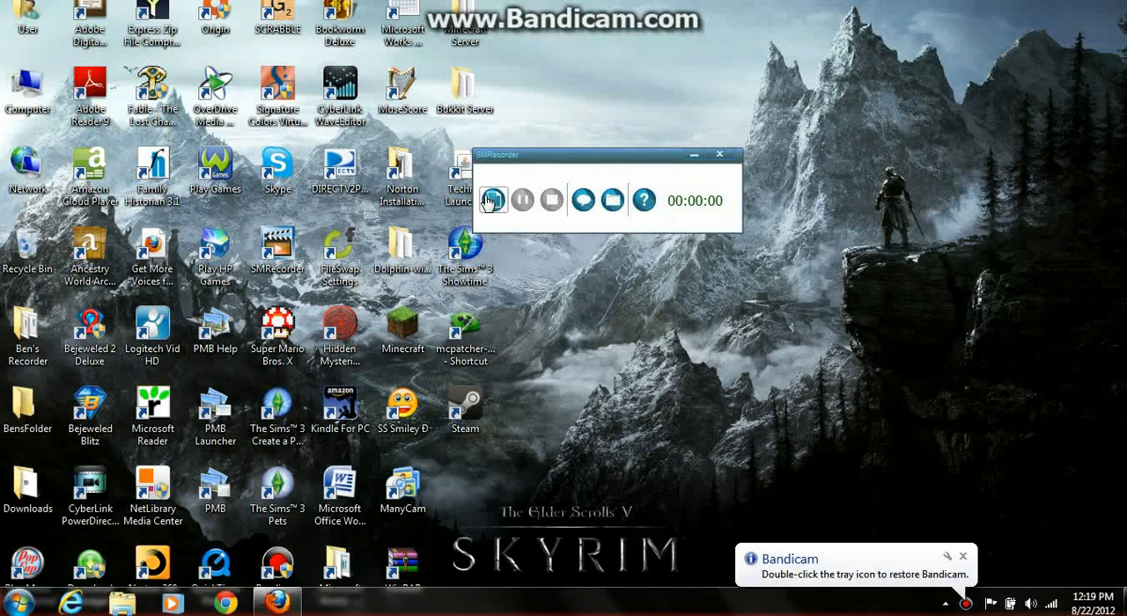
{"action": "mouse_move", "coordinate": [493, 201]}
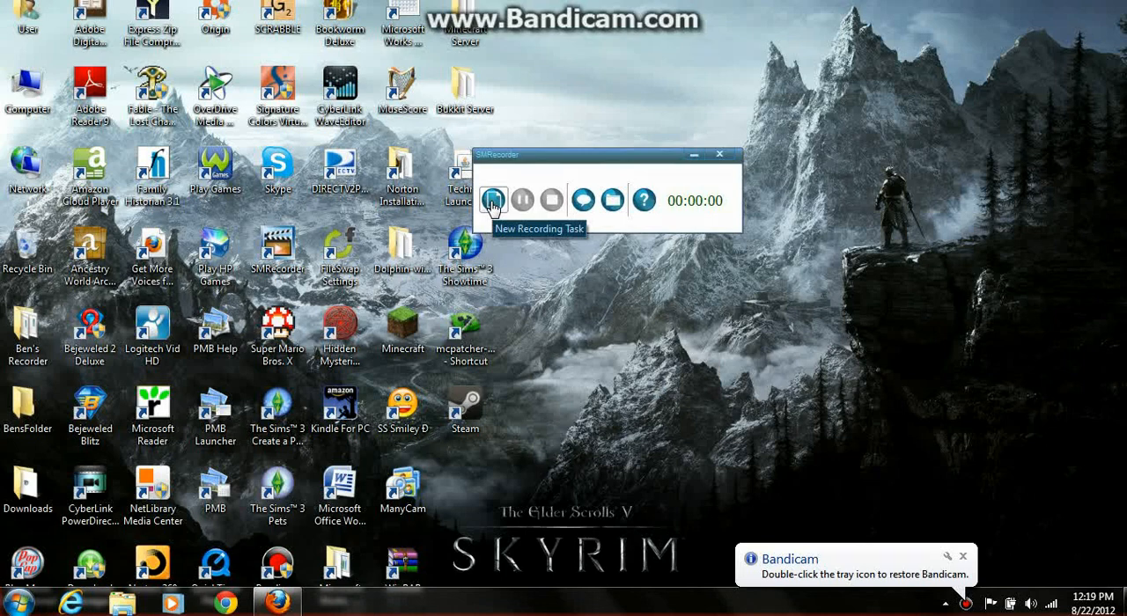
Step: Start a new recording task with External Mic audio input and Master Volume as the source
{"action": "left_click", "coordinate": [493, 201]}
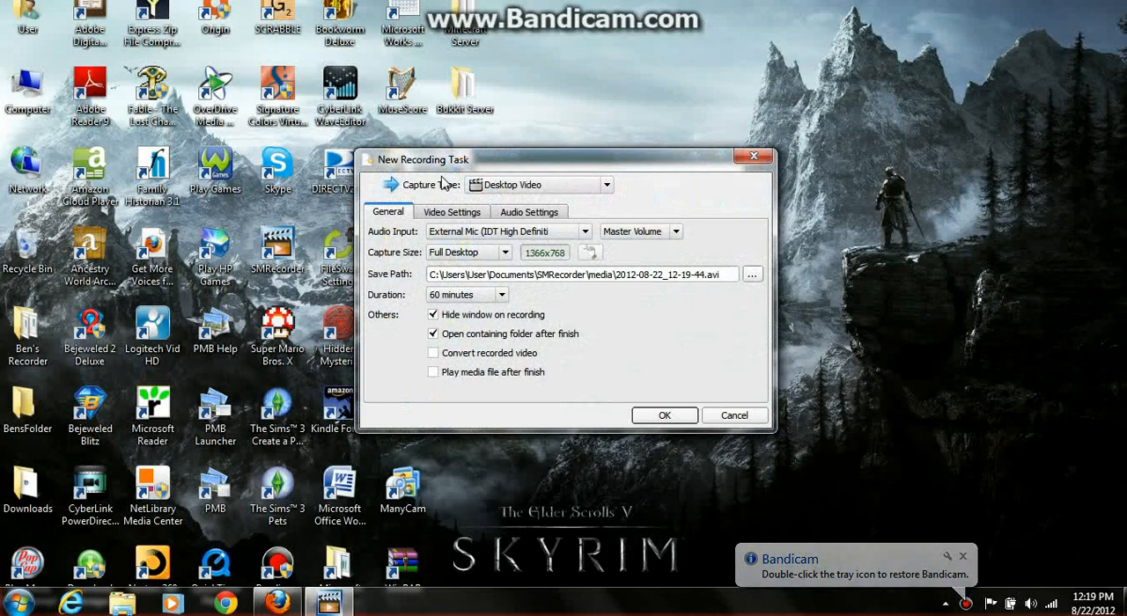
{"action": "mouse_move", "coordinate": [491, 401]}
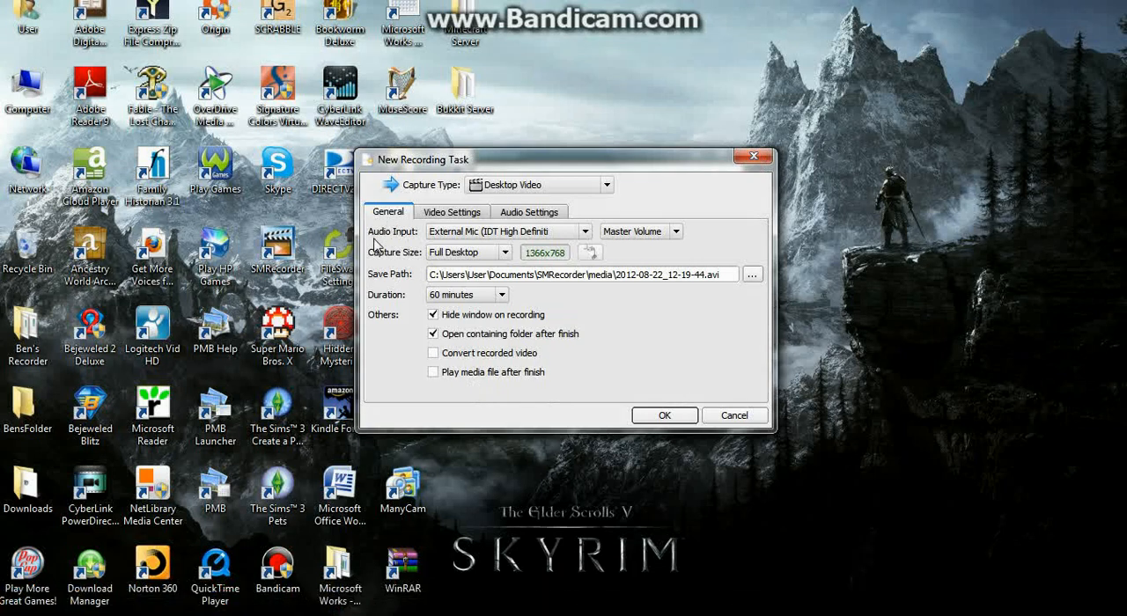
{"action": "mouse_move", "coordinate": [409, 243]}
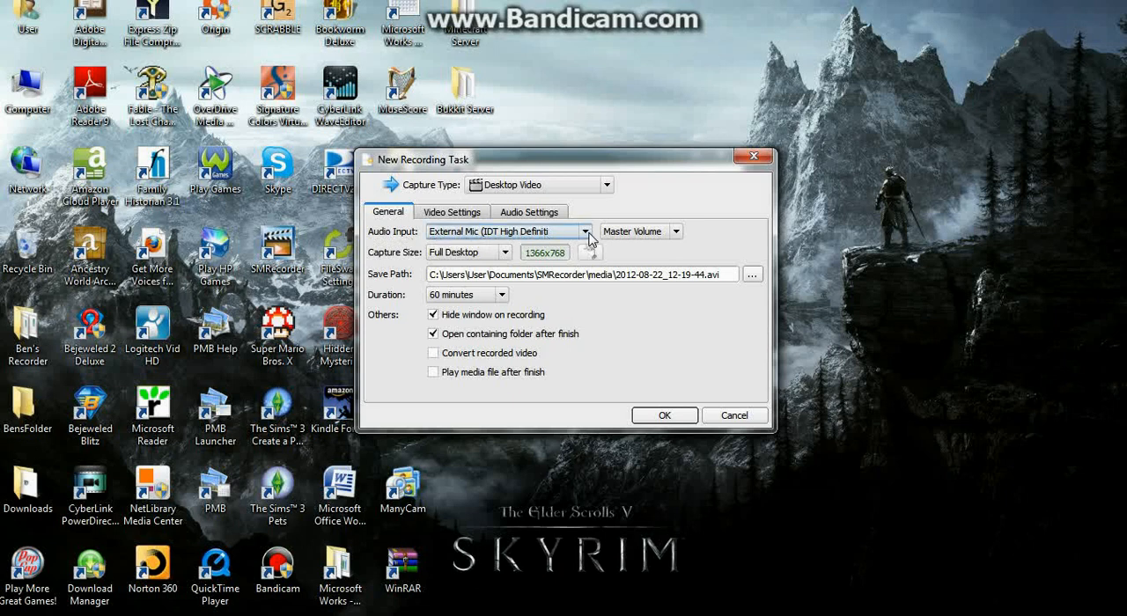
{"action": "mouse_move", "coordinate": [436, 236]}
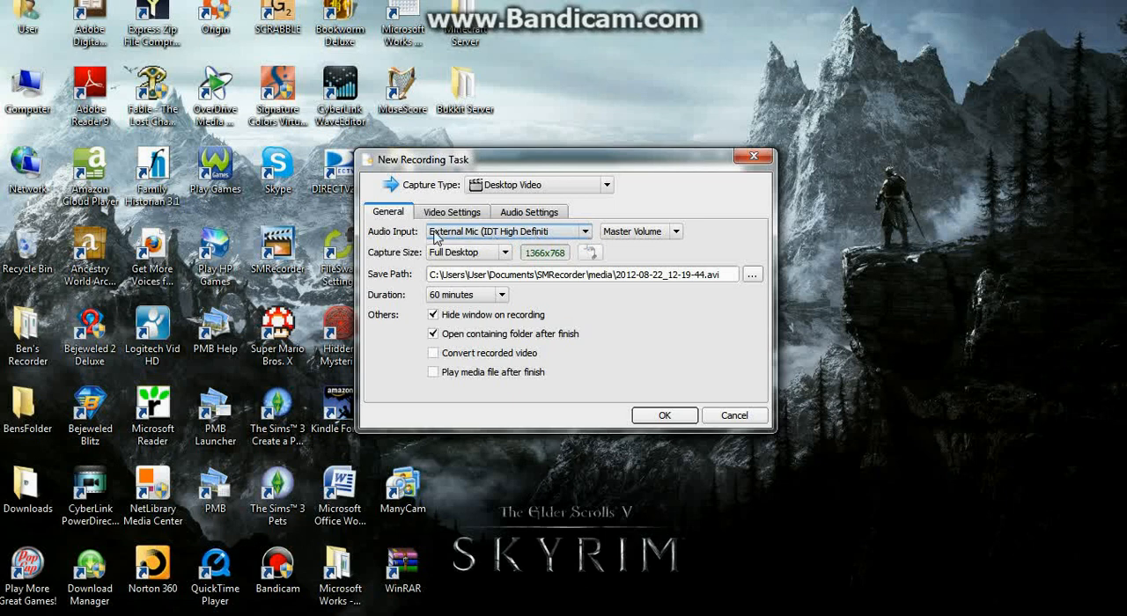
{"action": "mouse_move", "coordinate": [547, 238]}
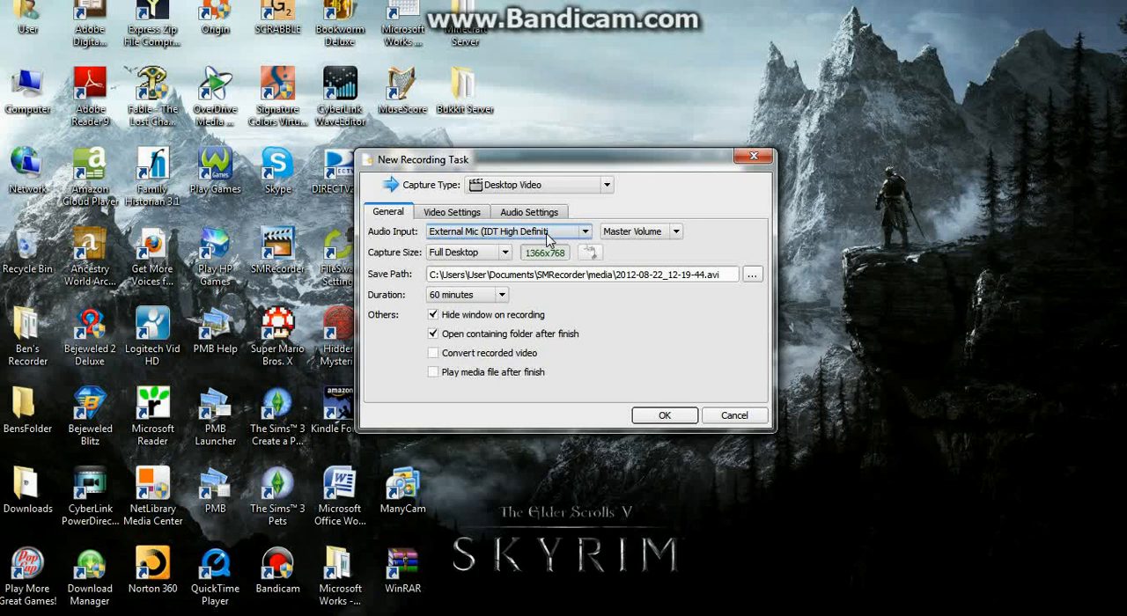
{"action": "mouse_move", "coordinate": [442, 243]}
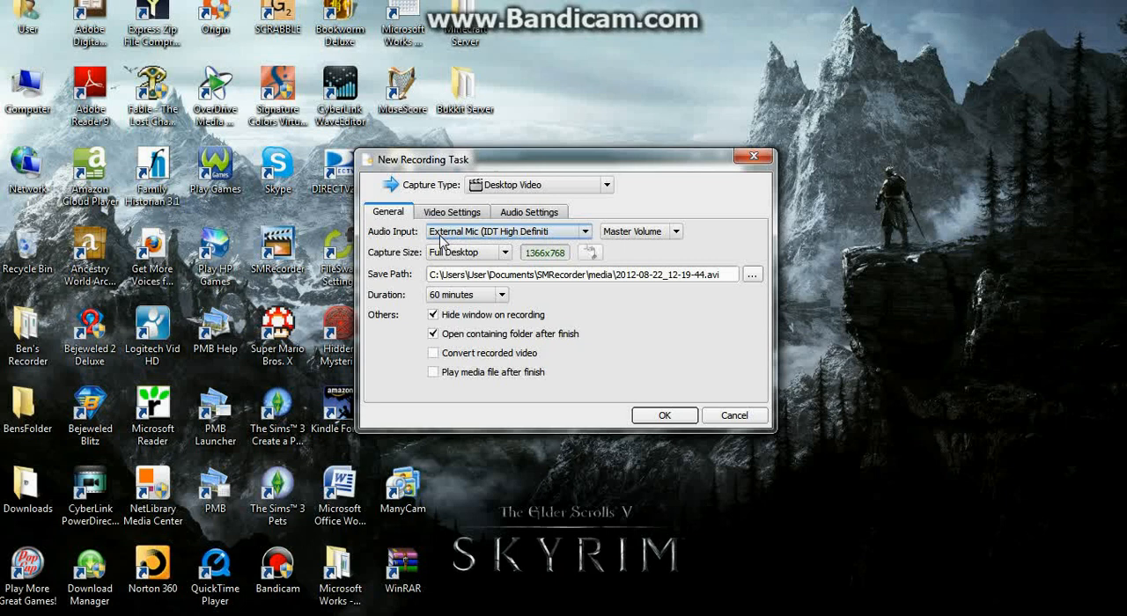
{"action": "mouse_move", "coordinate": [517, 240]}
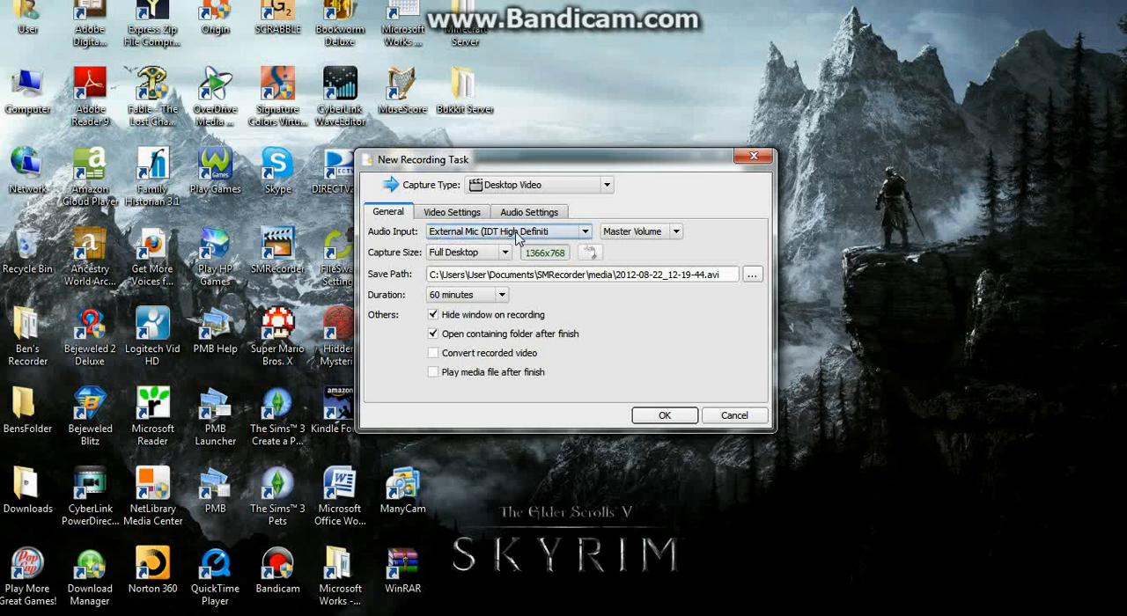
{"action": "left_click", "coordinate": [676, 231]}
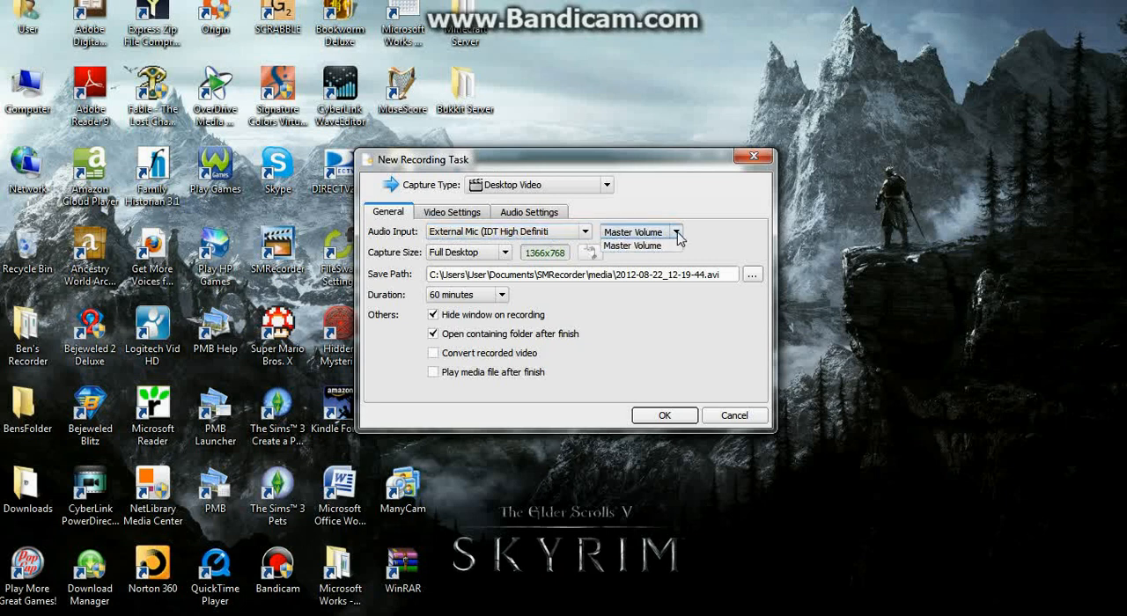
{"action": "left_click", "coordinate": [632, 246]}
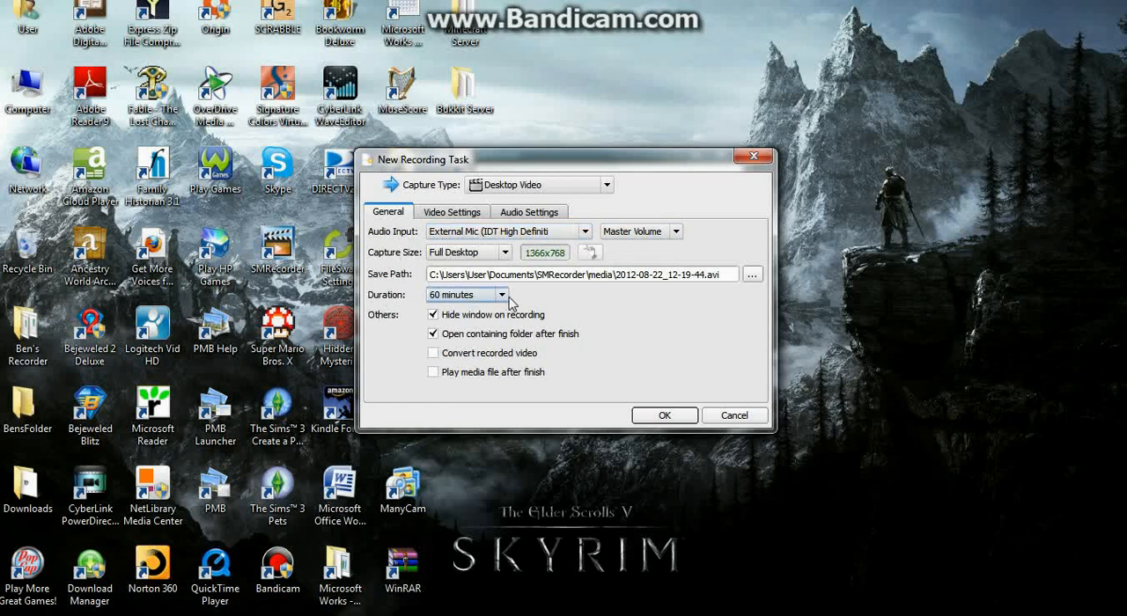
{"action": "left_click", "coordinate": [450, 211]}
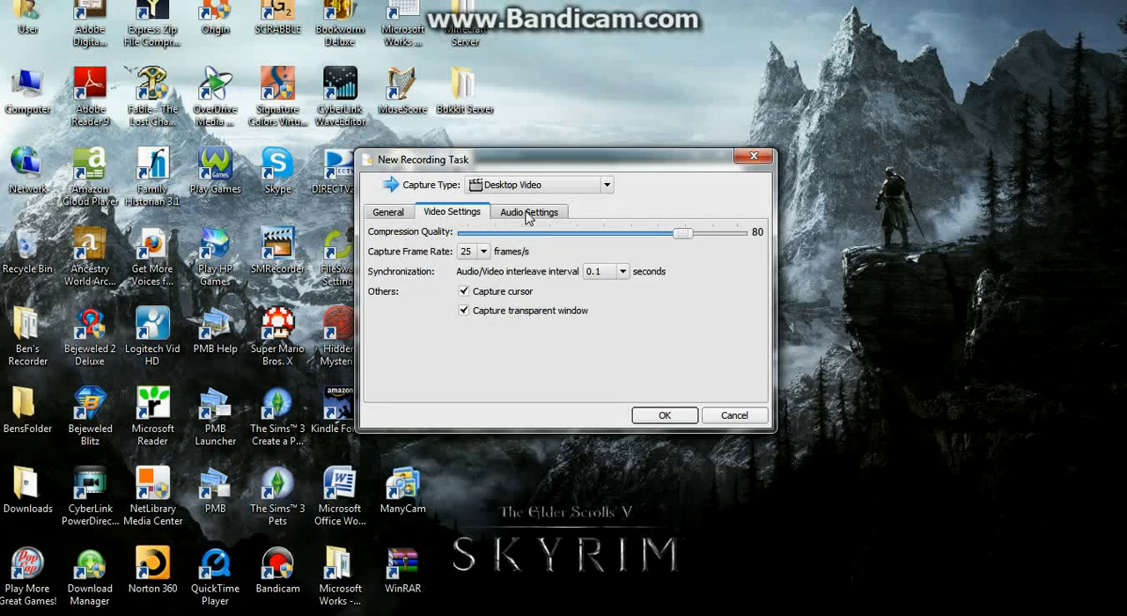
{"action": "left_click", "coordinate": [528, 211]}
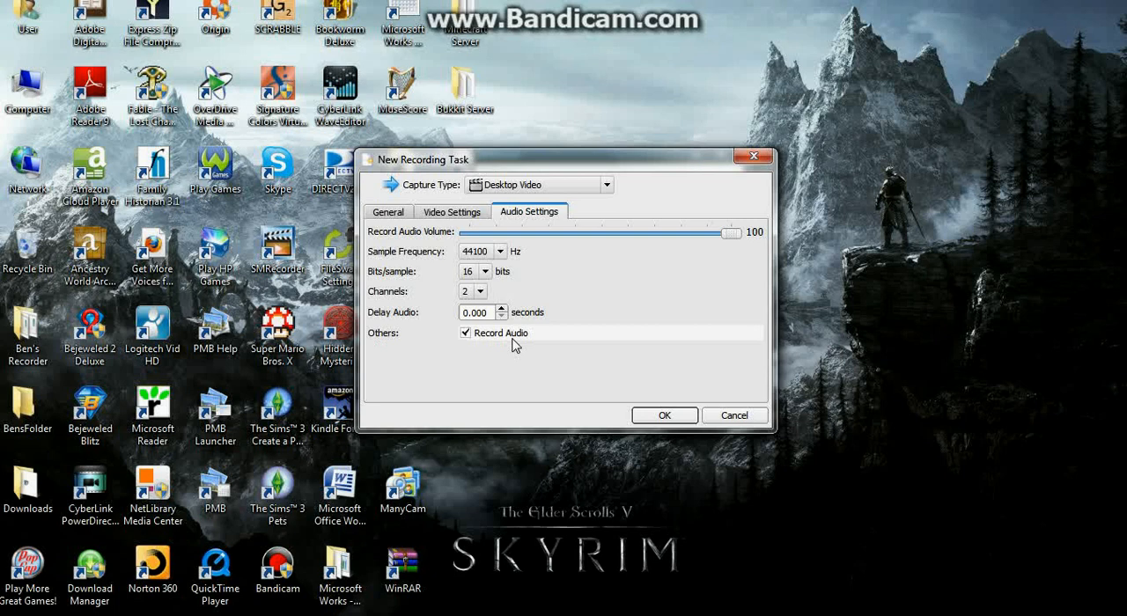
{"action": "left_click", "coordinate": [387, 212]}
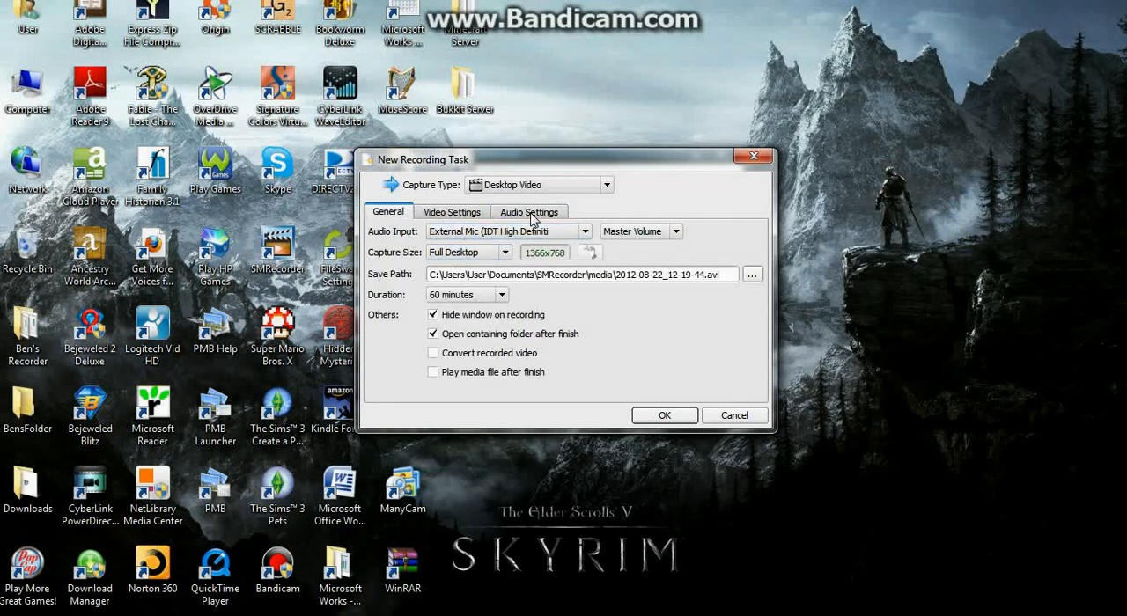
Step: Confirm Record Audio is checked in Audio Settings and return to General settings
{"action": "left_click", "coordinate": [529, 211]}
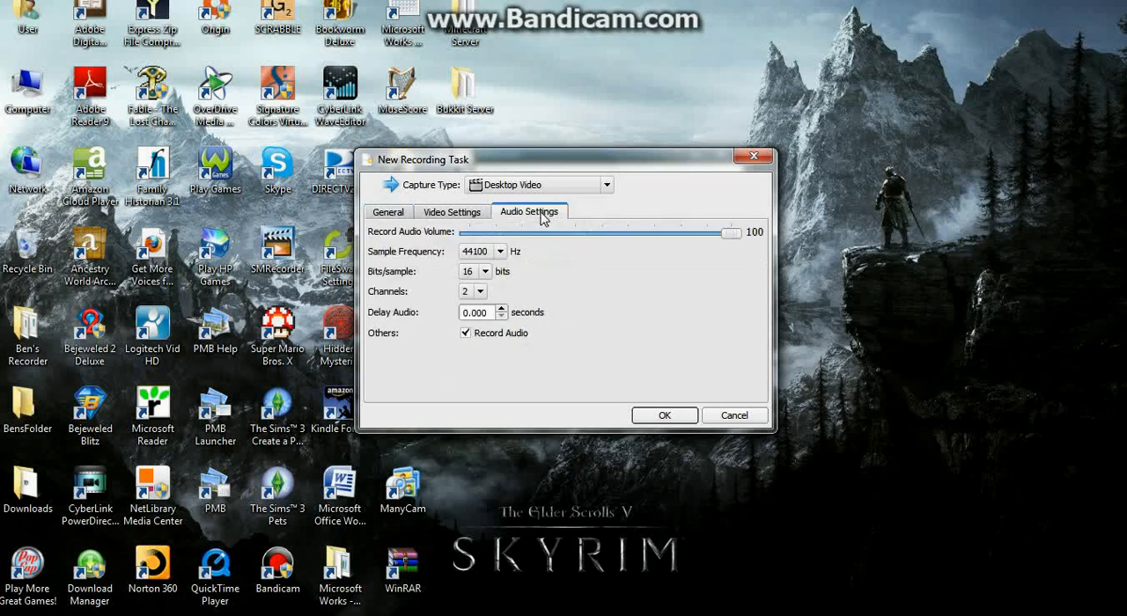
{"action": "mouse_move", "coordinate": [507, 341]}
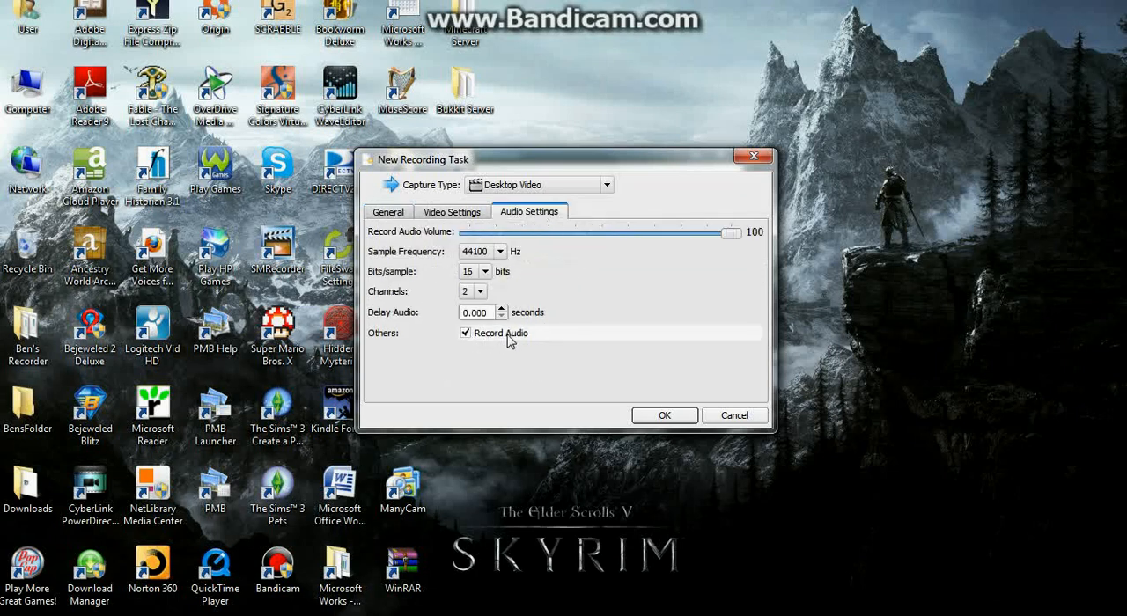
{"action": "left_click", "coordinate": [388, 212]}
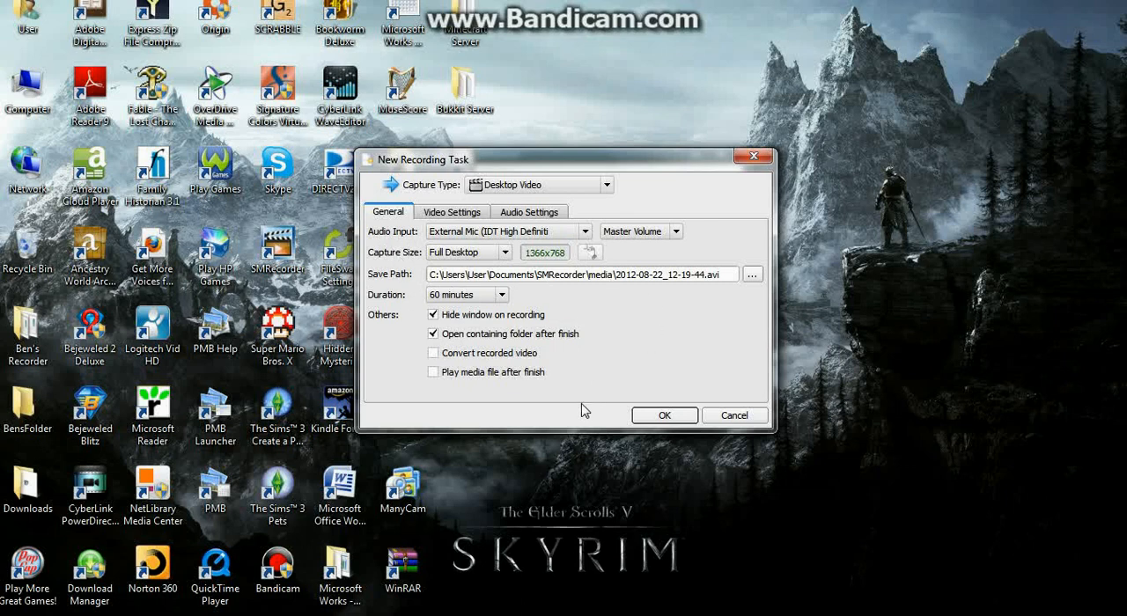
{"action": "mouse_move", "coordinate": [606, 432]}
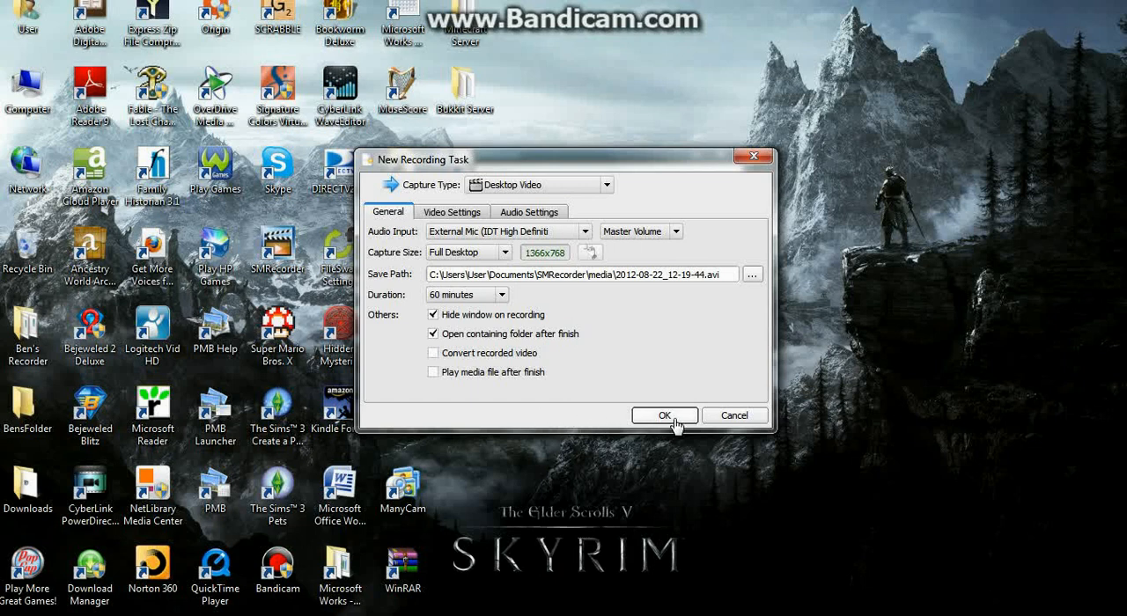
{"action": "mouse_move", "coordinate": [550, 398]}
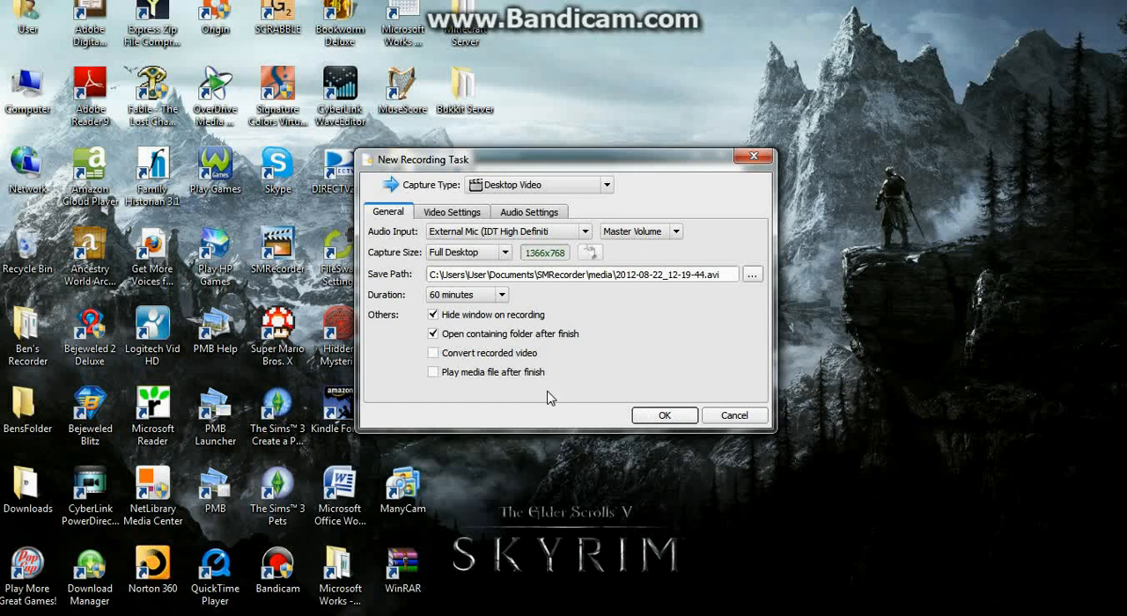